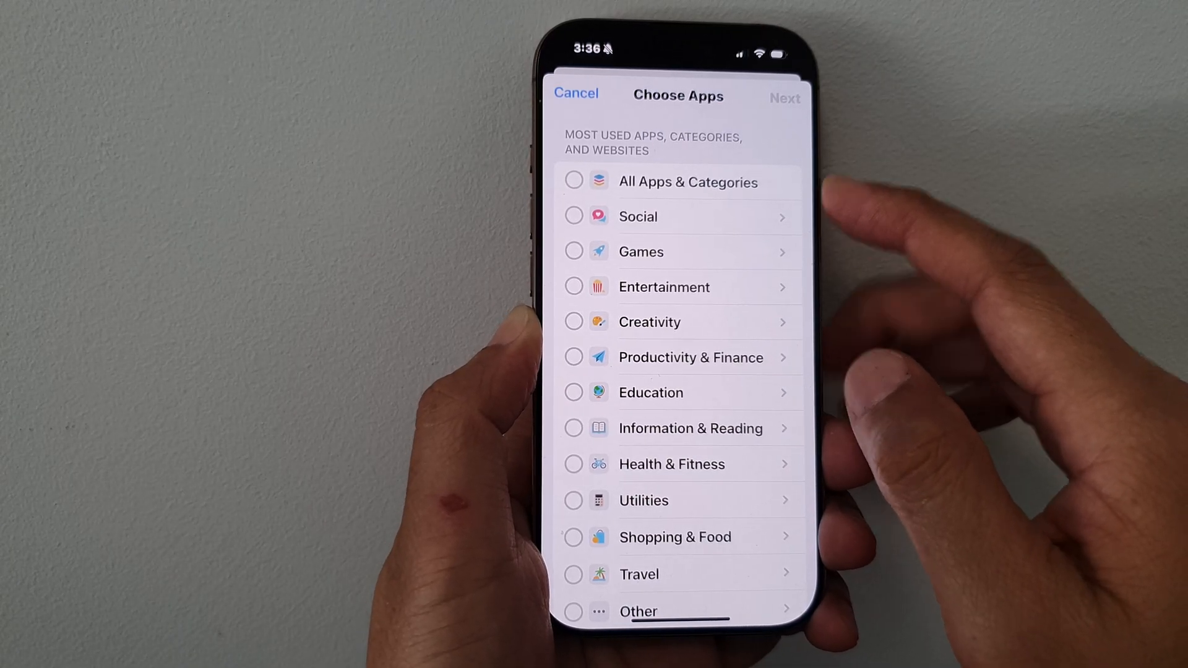
# - Cancel the Choose Apps sheet and go back to the home screen
pyautogui.click(574, 93)
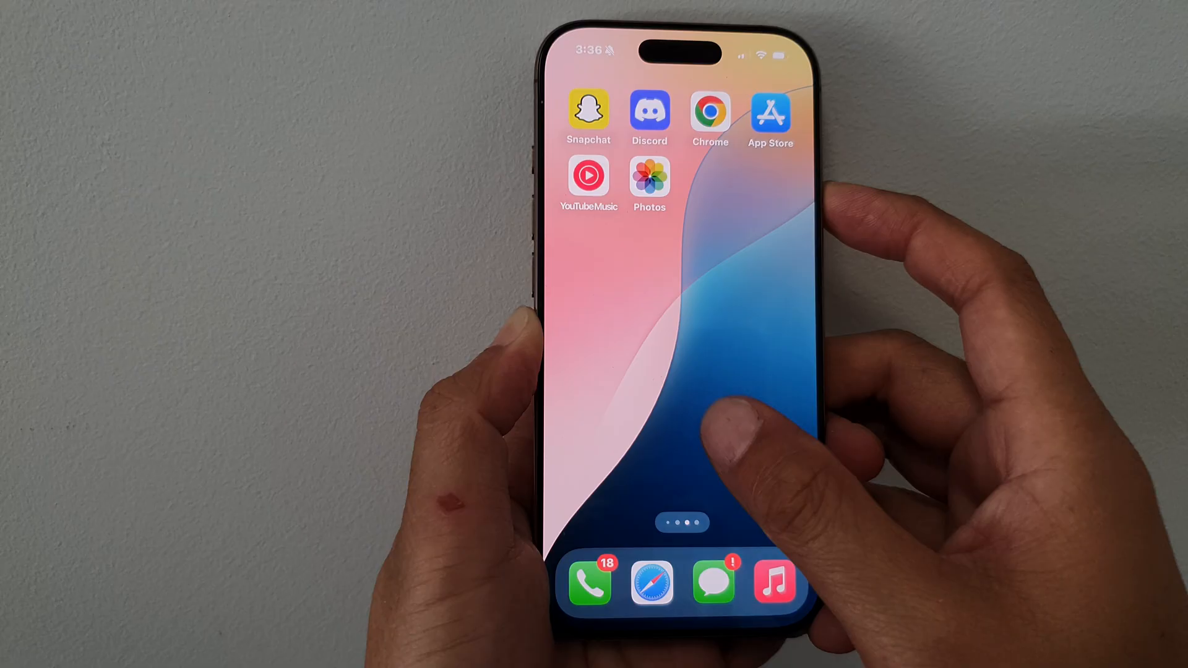
# - Reopen Settings and reach the empty App Limits page under Screen Time
pyautogui.hscroll(-3)
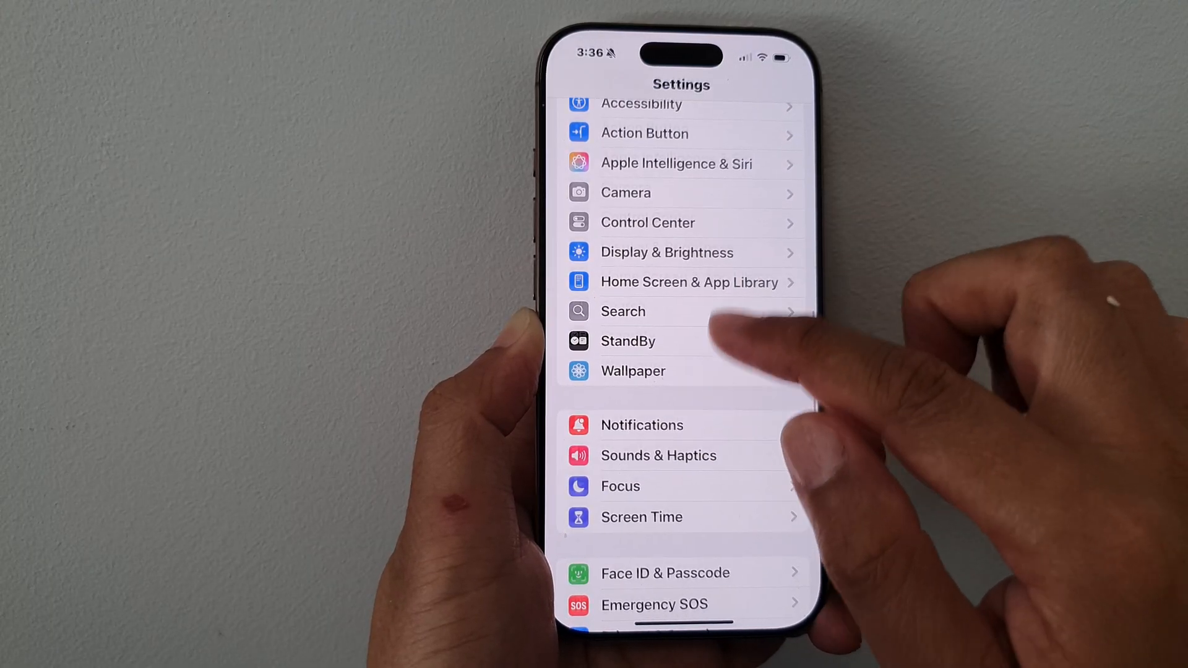
pyautogui.click(641, 516)
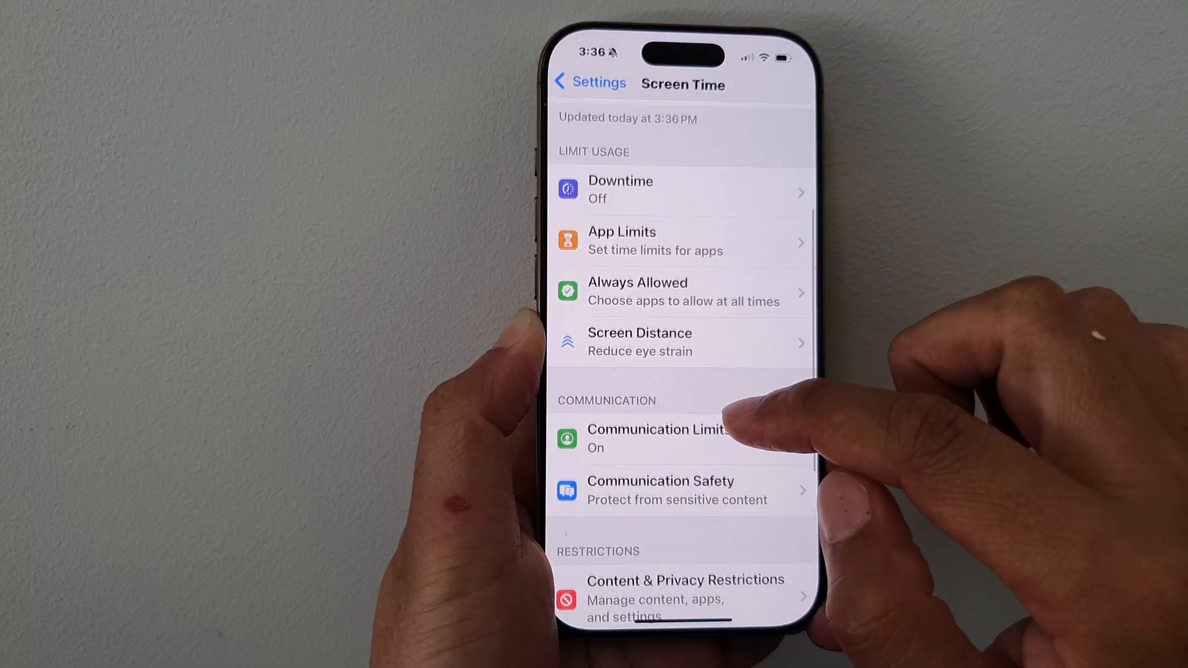
pyautogui.scroll(-3)
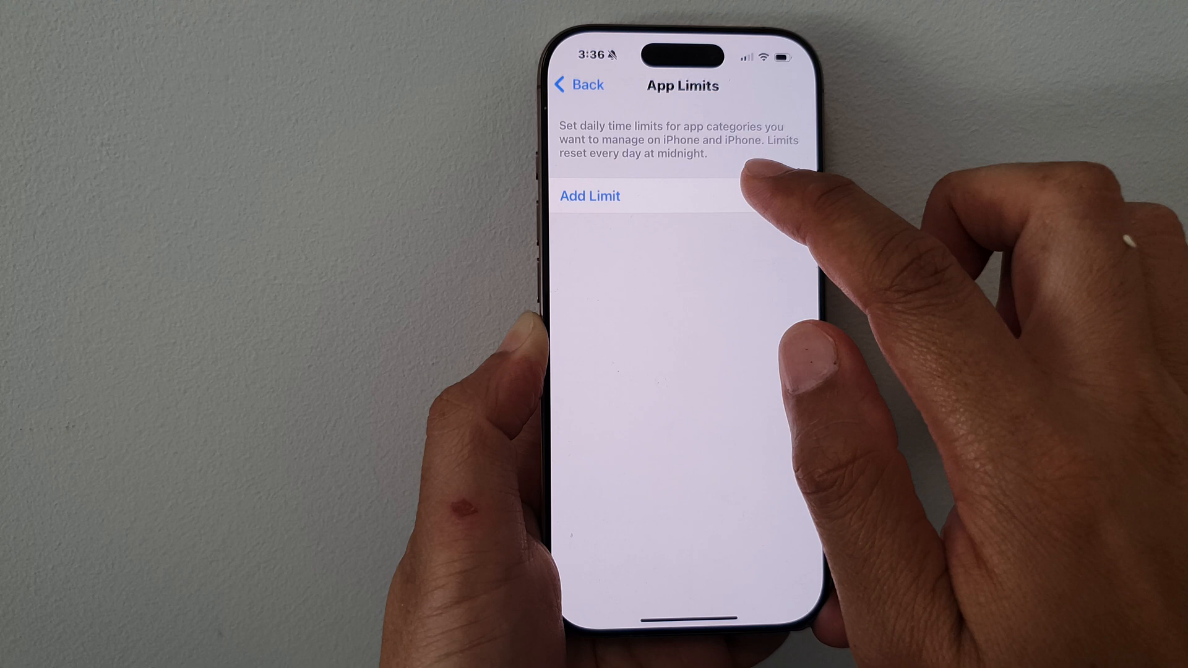
# - Begin a new limit covering All Apps & Categories and continue to its time settings
pyautogui.click(590, 196)
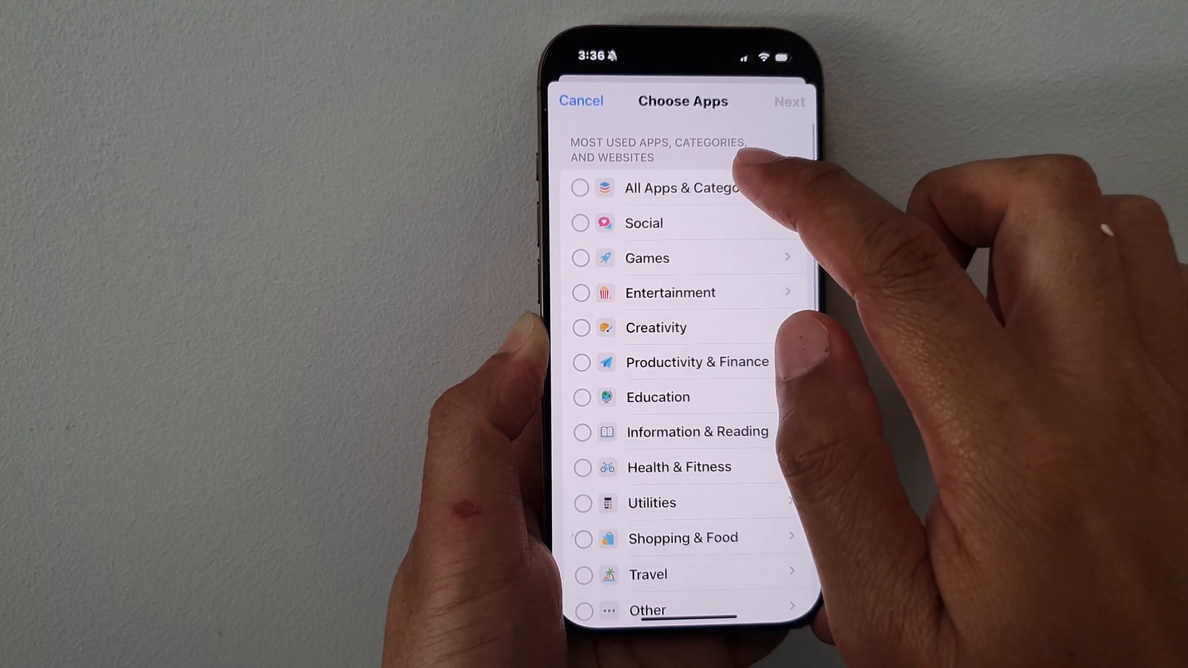
pyautogui.click(580, 187)
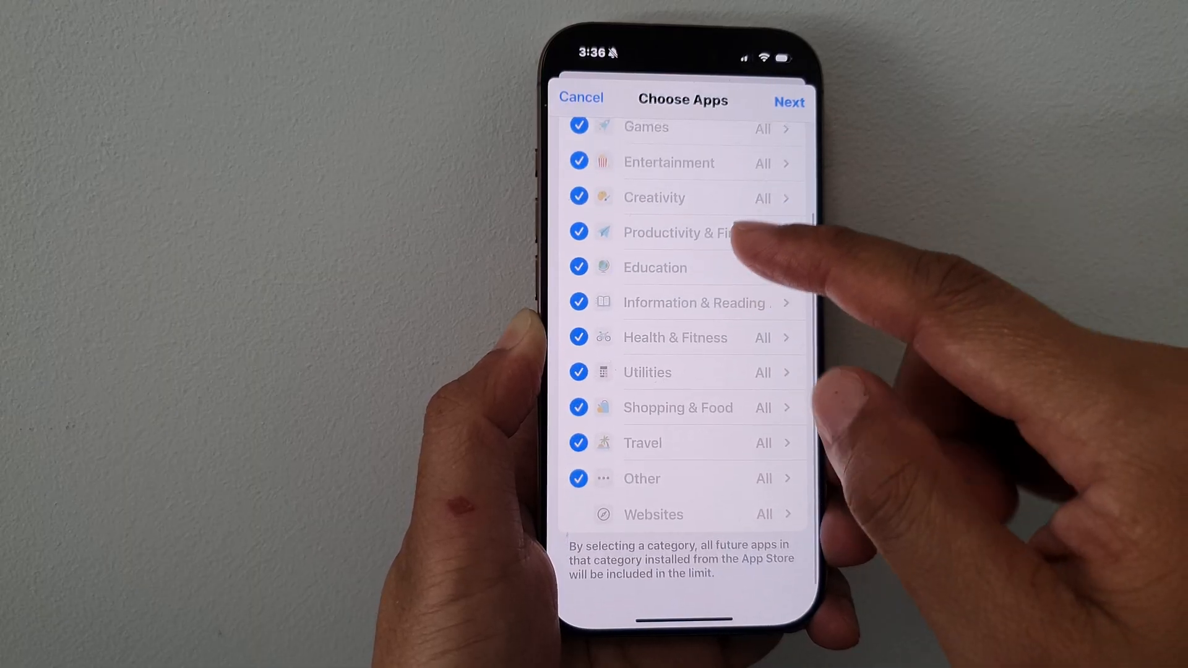
pyautogui.scroll(-3)
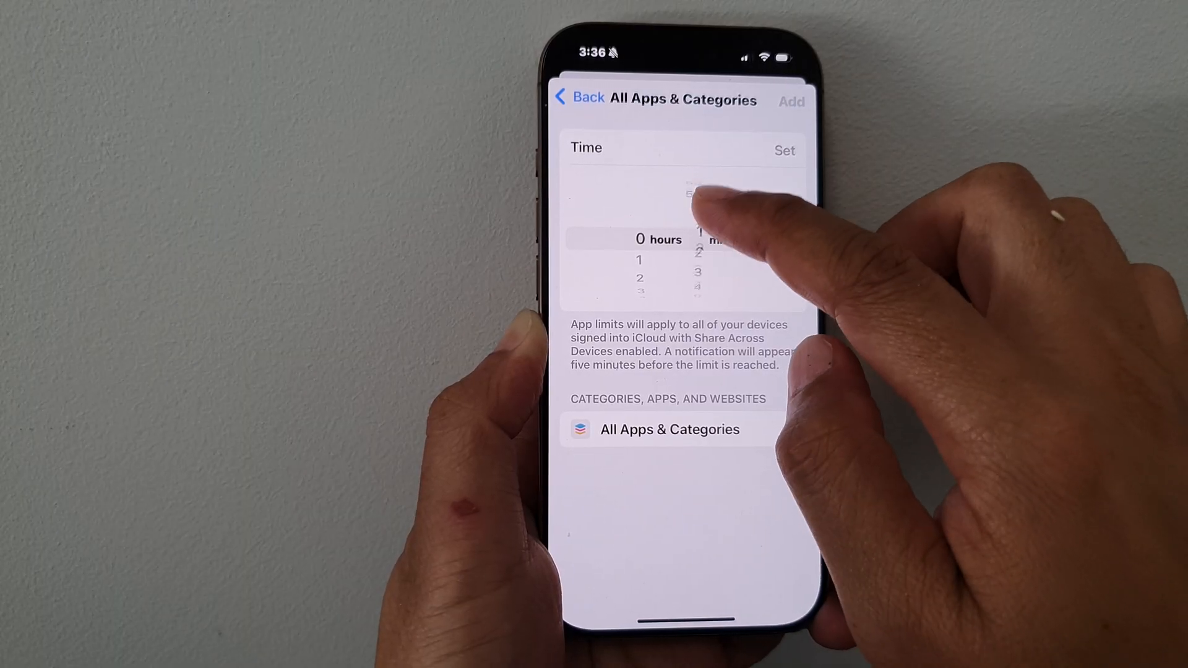
# - Set the limit to 3 hours every day and show the per-day breakdown
pyautogui.scroll(-3)
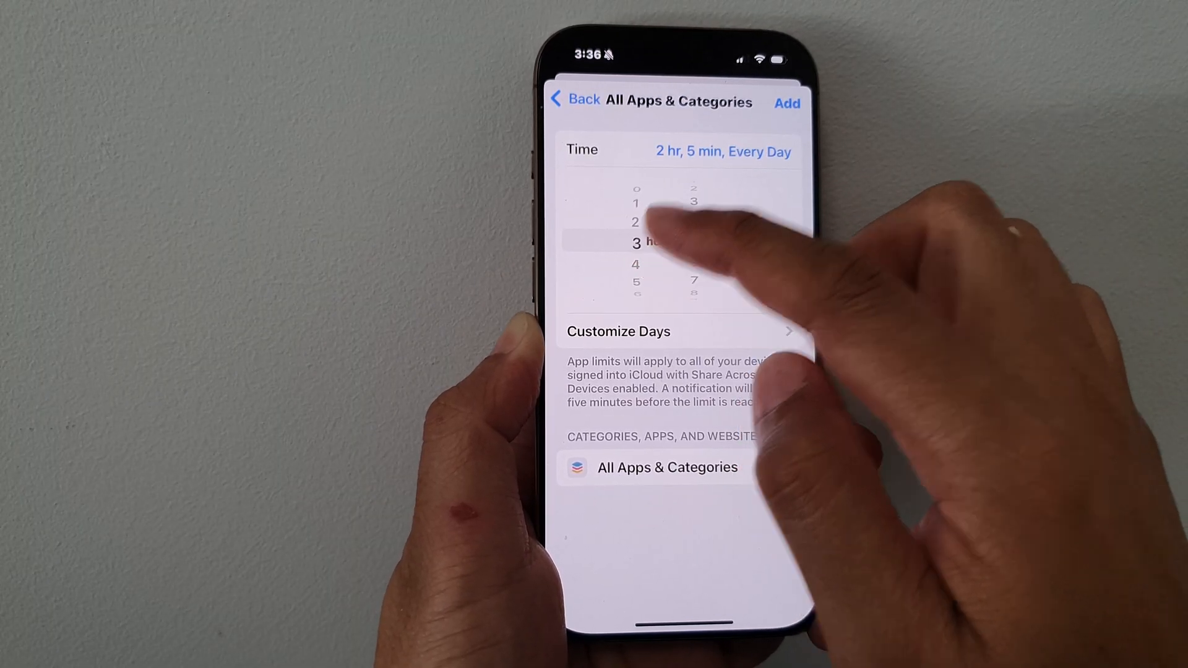
pyautogui.scroll(-3)
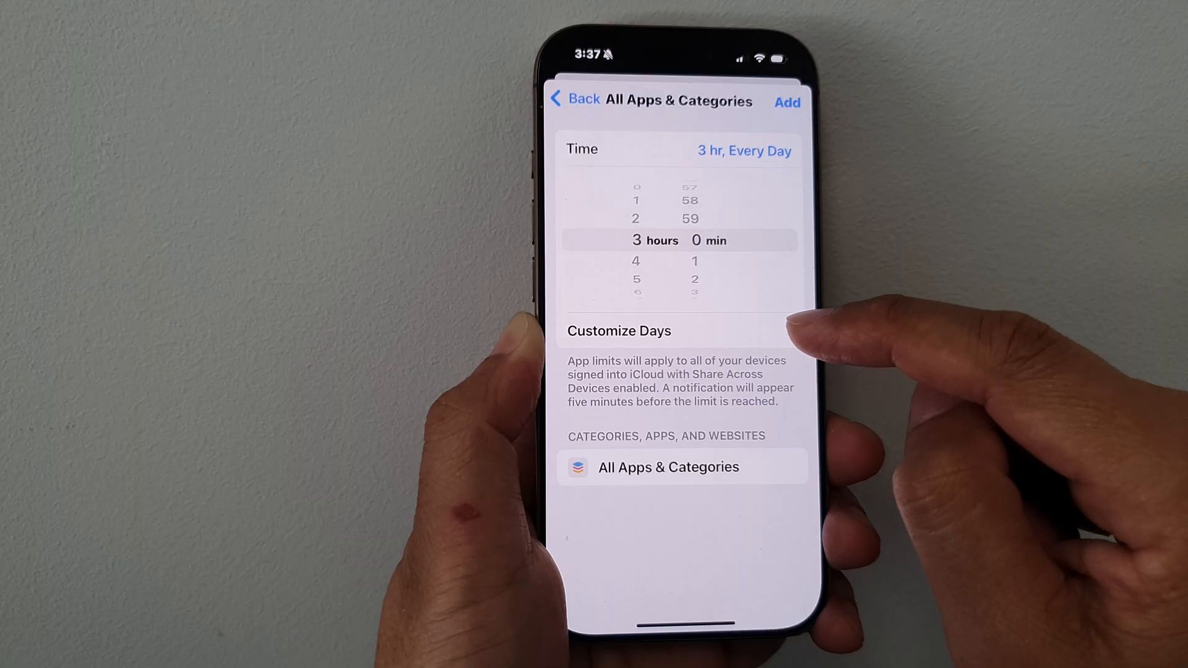
pyautogui.click(618, 331)
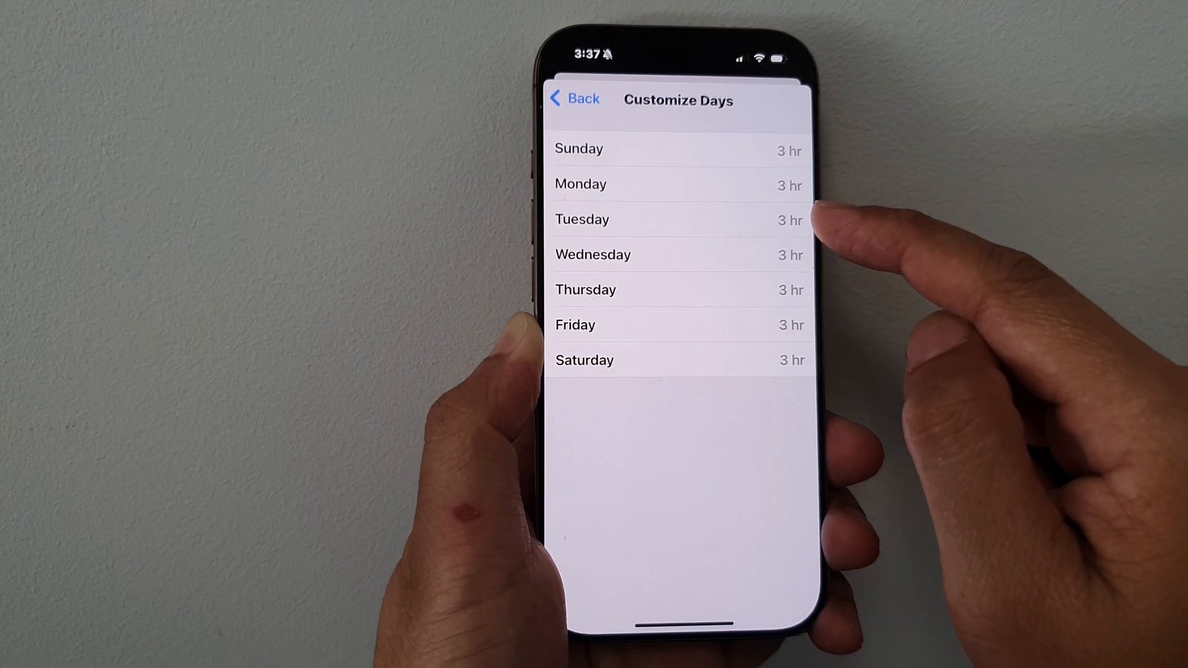
# - Give Tuesday a 4-hour limit so the overall time reads Custom
pyautogui.click(678, 254)
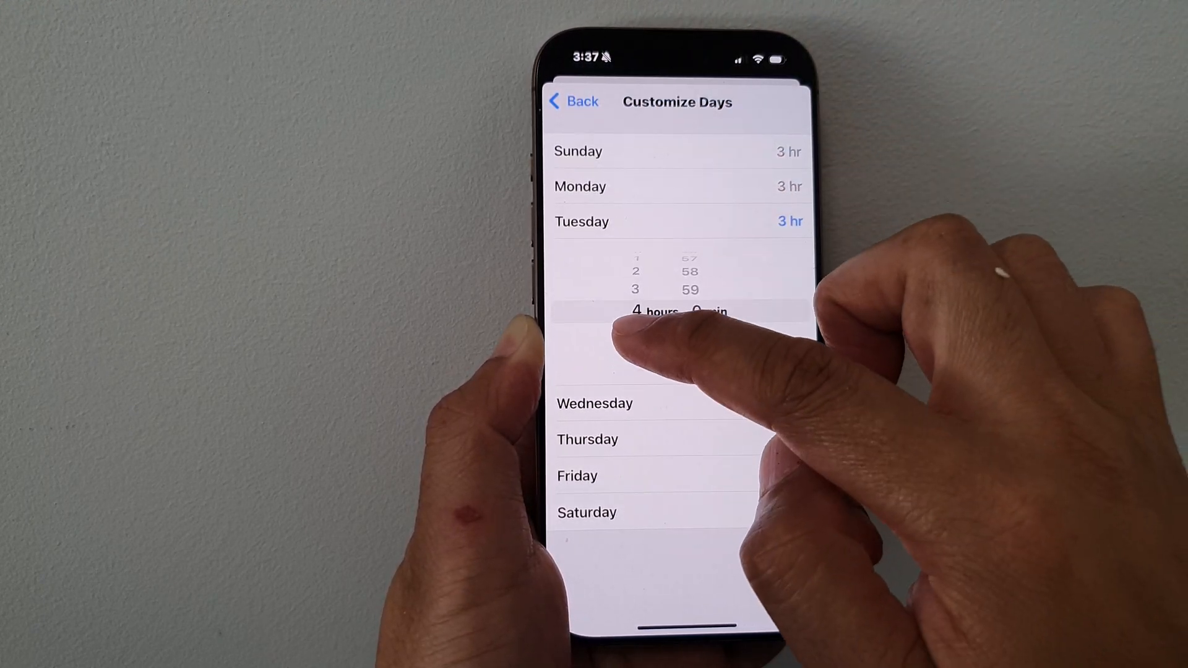
pyautogui.click(573, 102)
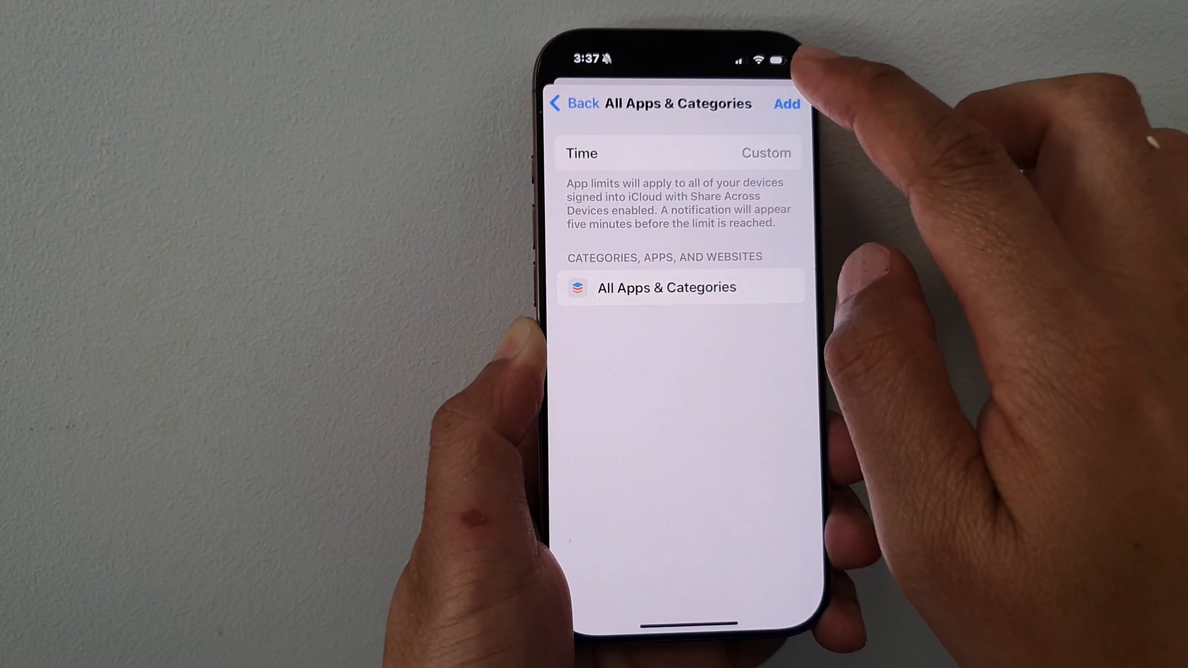
# - Add the Custom-time All Apps & Categories limit and reopen its details
pyautogui.click(574, 104)
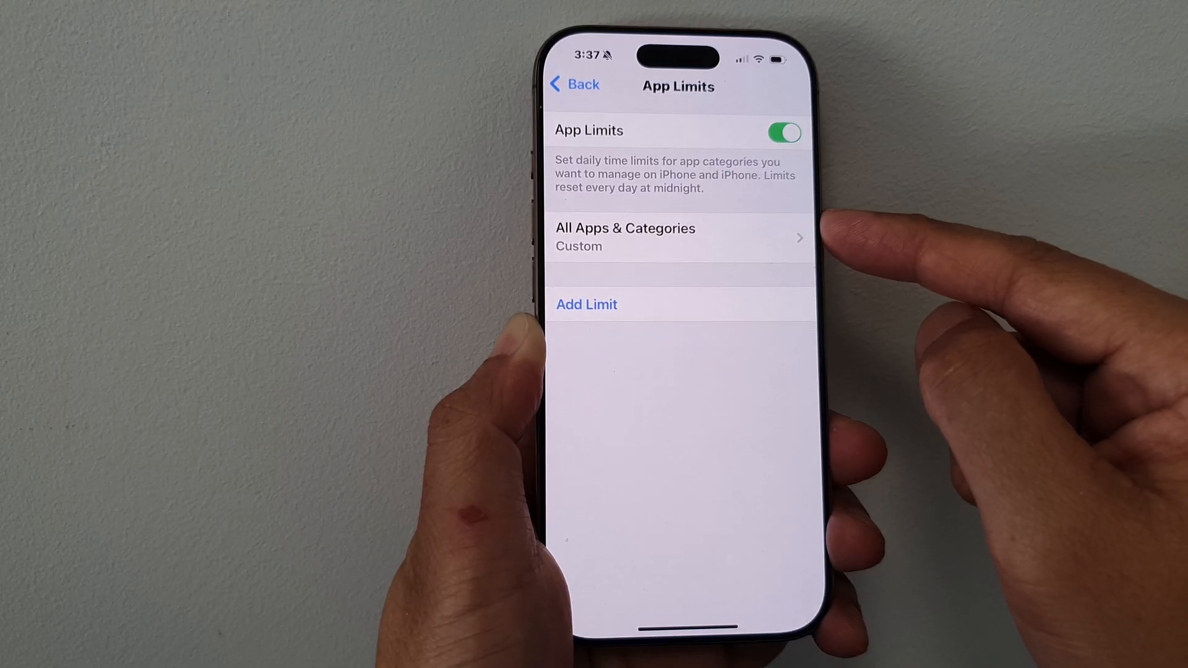
pyautogui.click(678, 237)
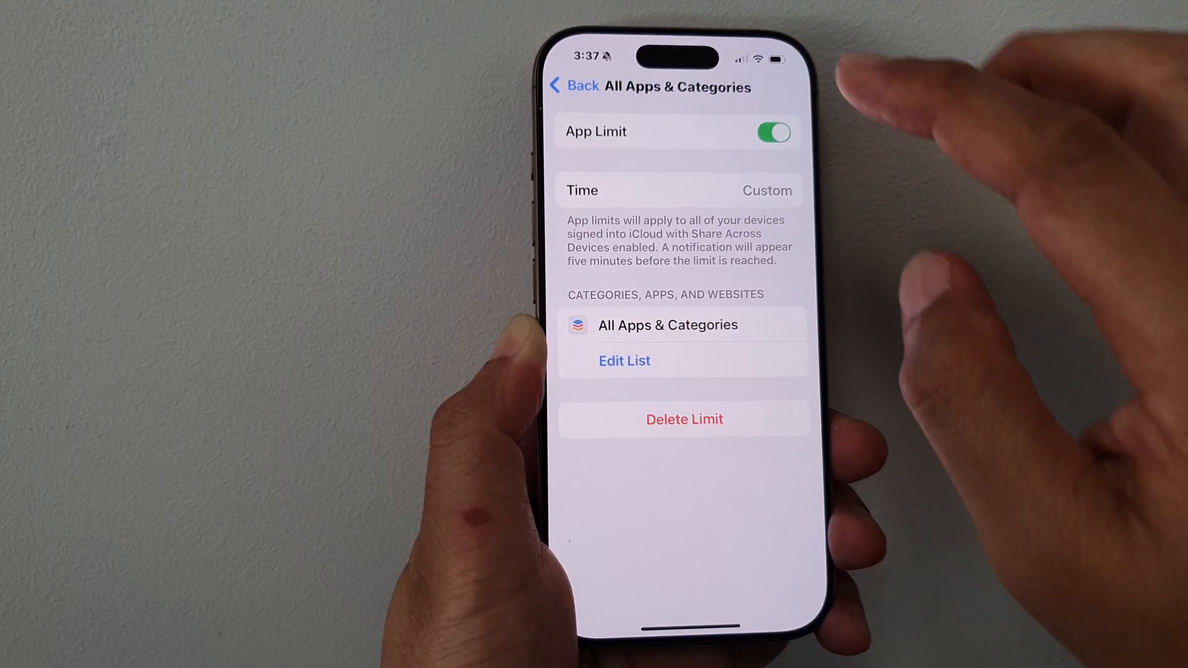
# - Delete the All Apps & Categories limit, confirming, so App Limits is empty
pyautogui.click(574, 85)
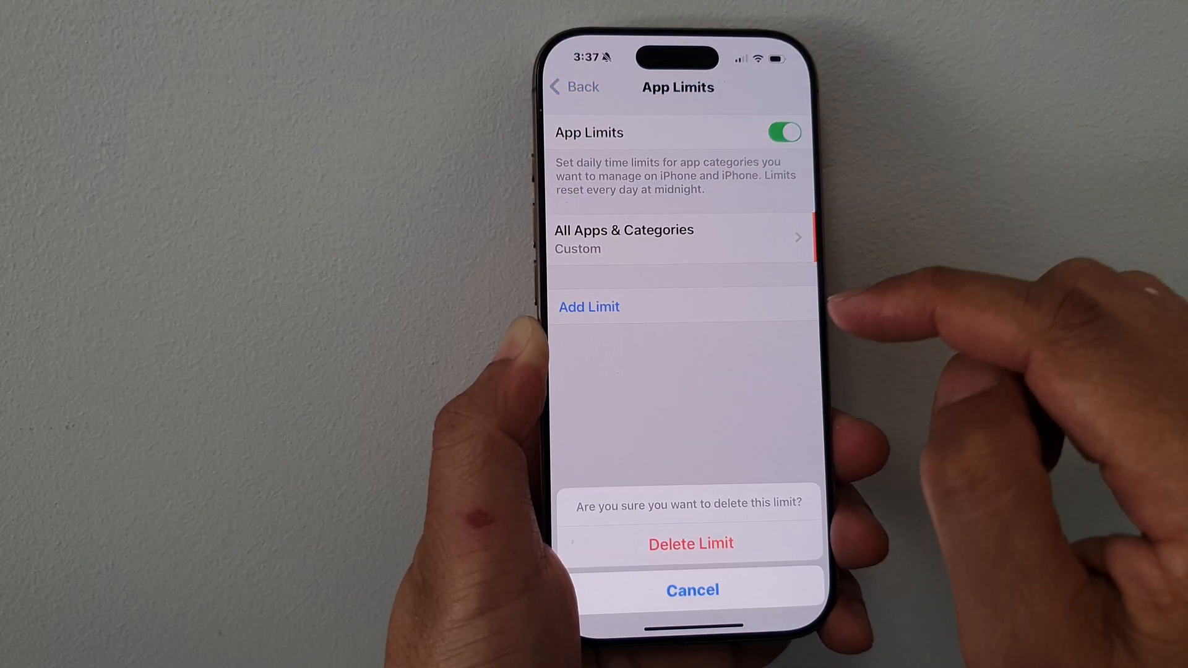
pyautogui.click(691, 543)
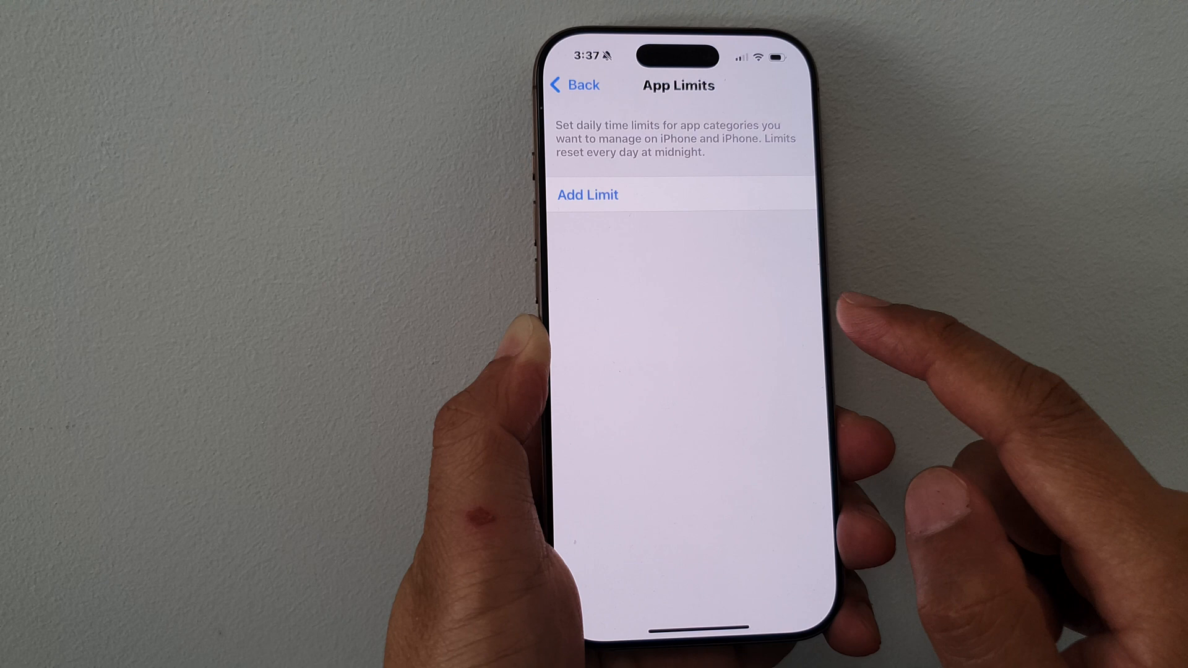